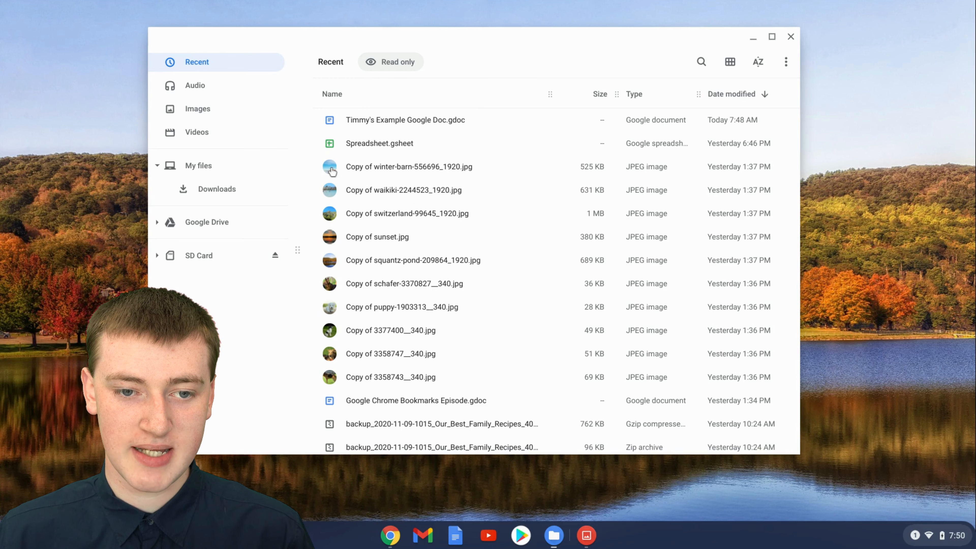
# Step: Select the 'Copy of waikiki-2244523_1920.jpg' row in the Recent list (after the winter-barn photo)
pyautogui.click(409, 166)
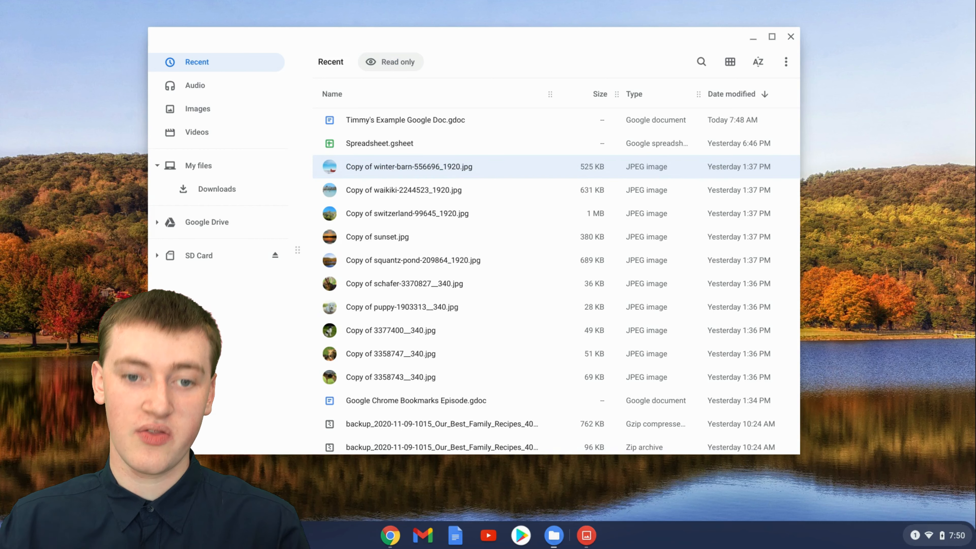
pyautogui.moveTo(404, 195)
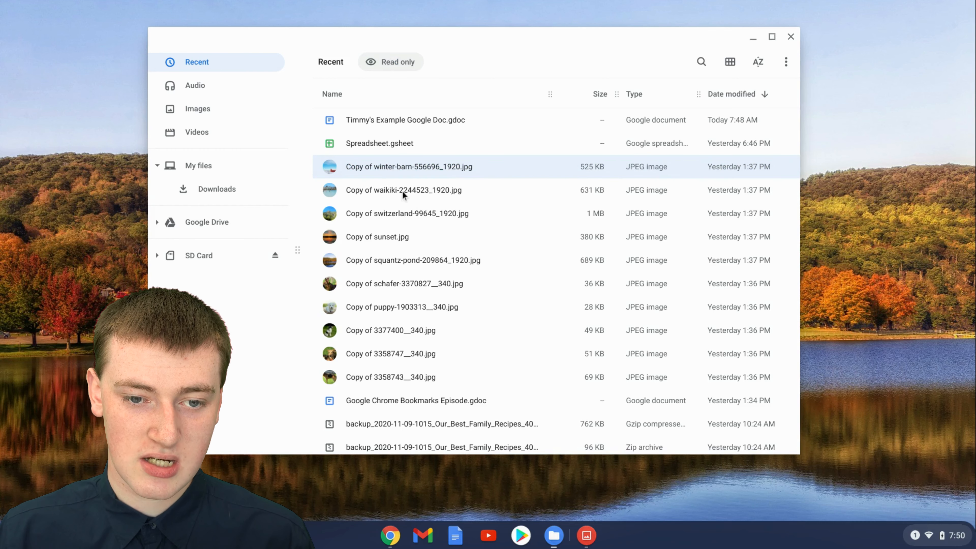
pyautogui.click(403, 189)
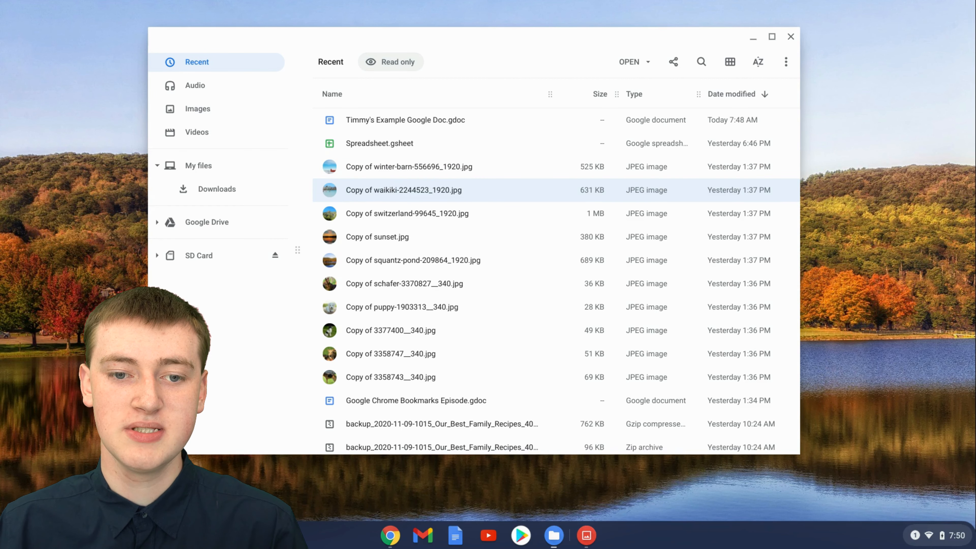
pyautogui.moveTo(466, 161)
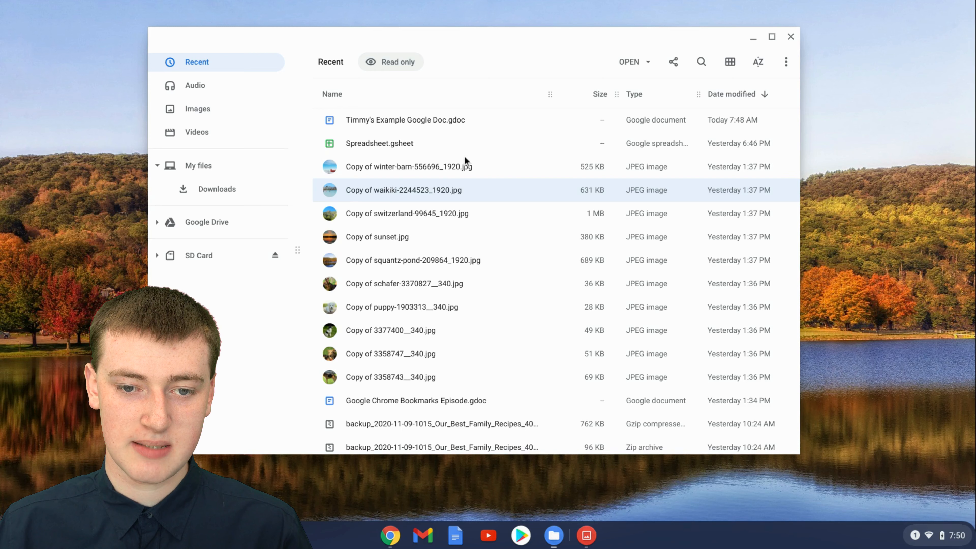
pyautogui.moveTo(444, 192)
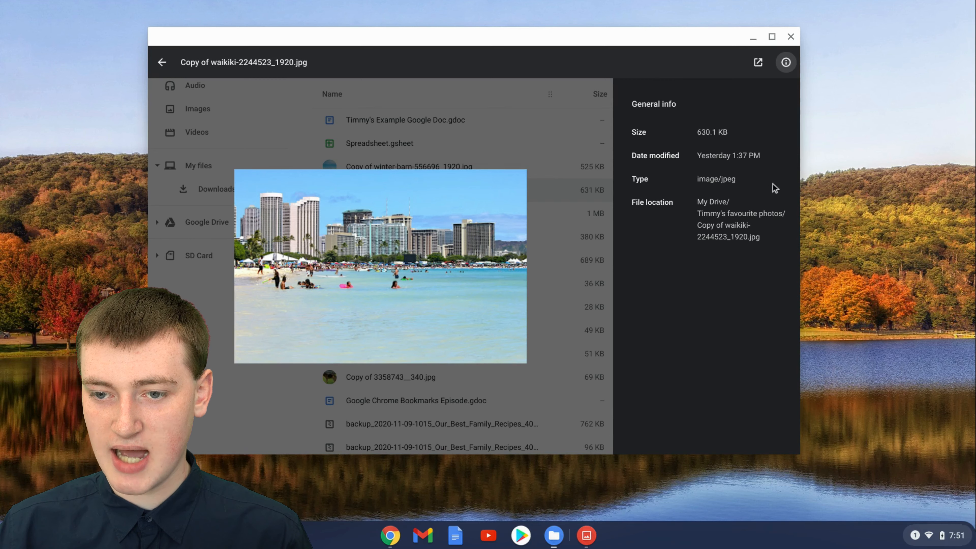
pyautogui.moveTo(735, 194)
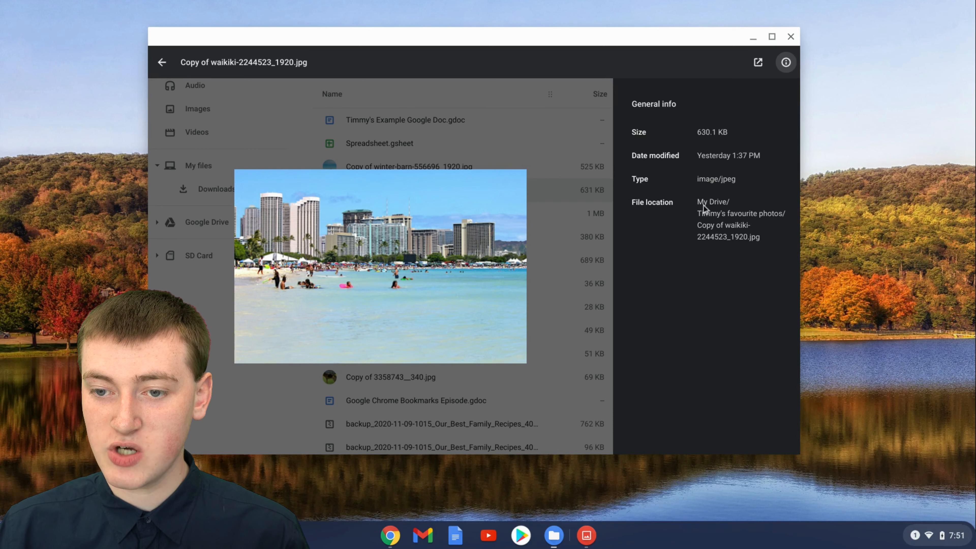
pyautogui.moveTo(772, 200)
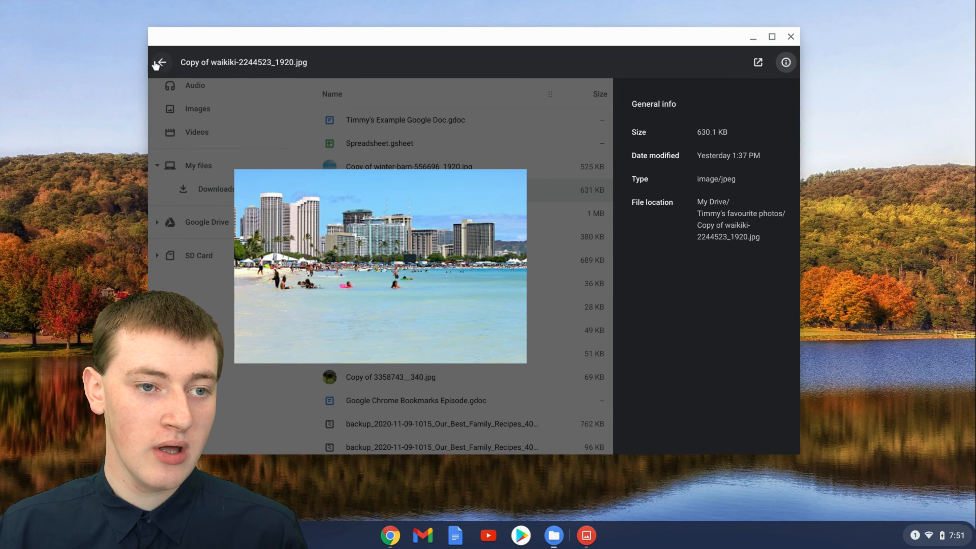
# Step: Leave the preview and open the favourite photos folder inside My Drive
pyautogui.click(159, 61)
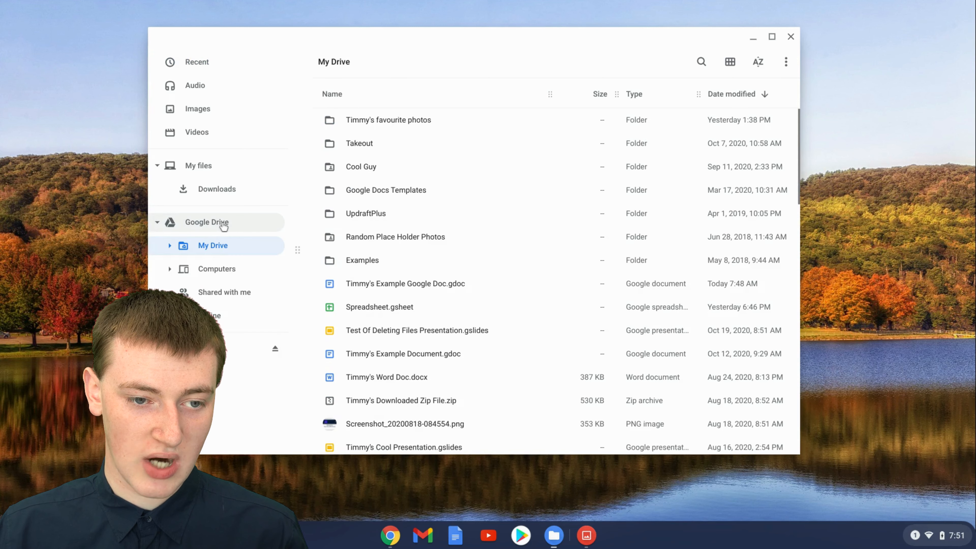
pyautogui.click(388, 120)
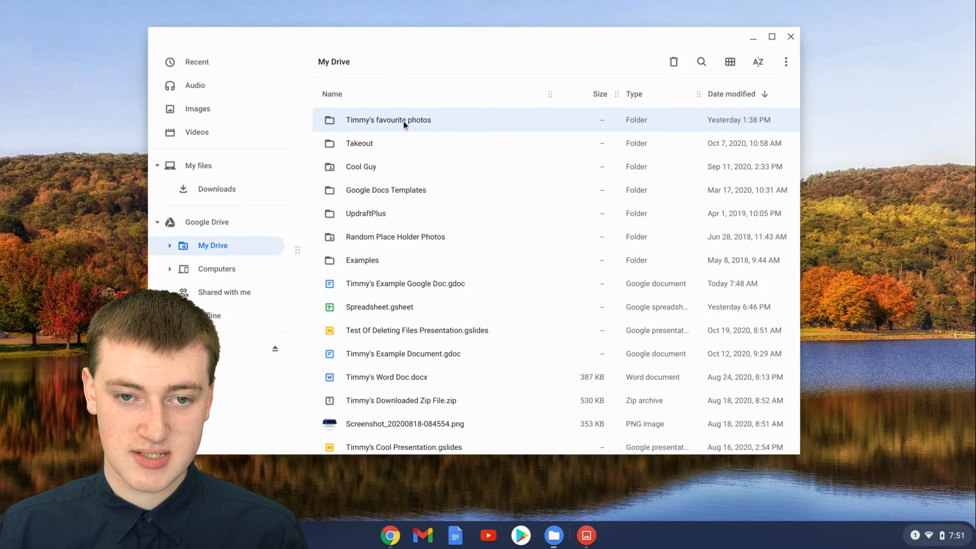
pyautogui.doubleClick(388, 120)
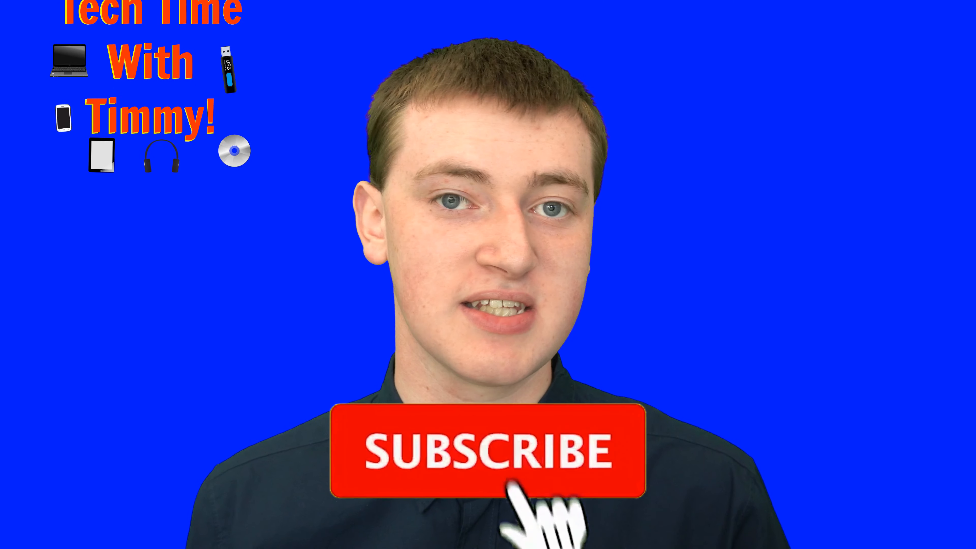
pyautogui.click(494, 450)
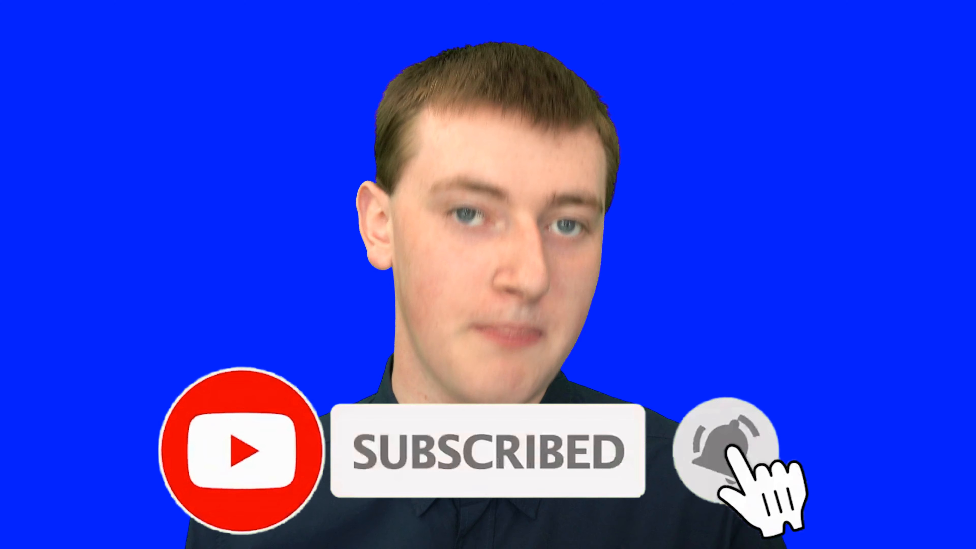